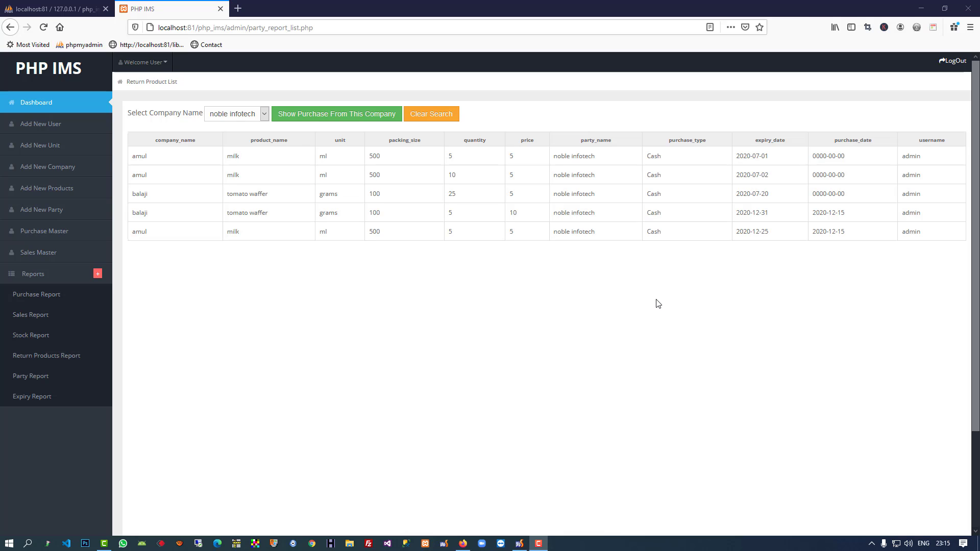
mouse_move(525, 309)
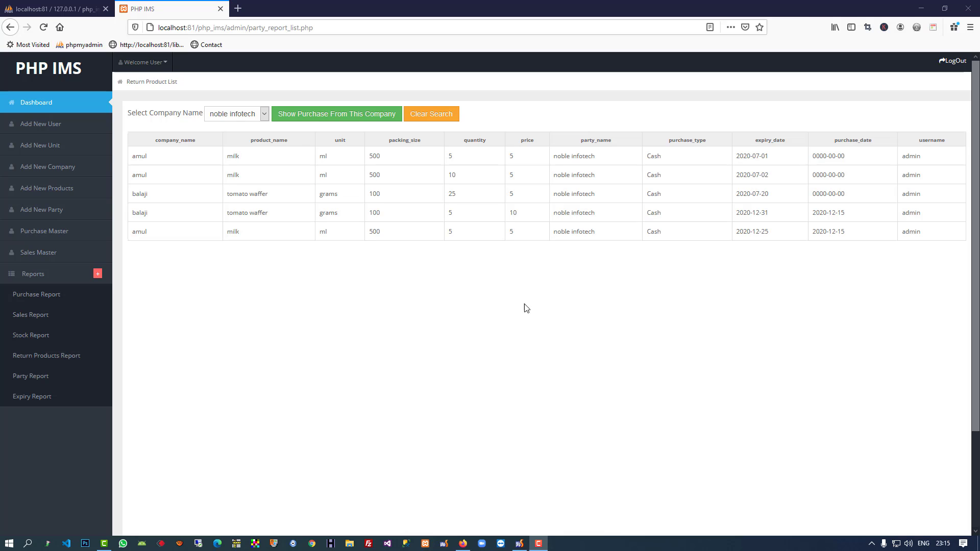
mouse_move(457, 301)
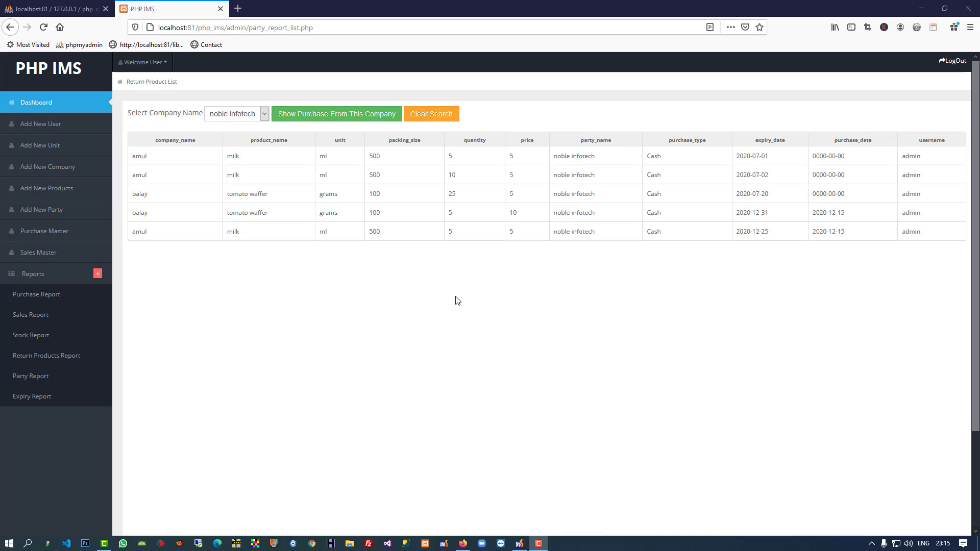
mouse_move(32, 396)
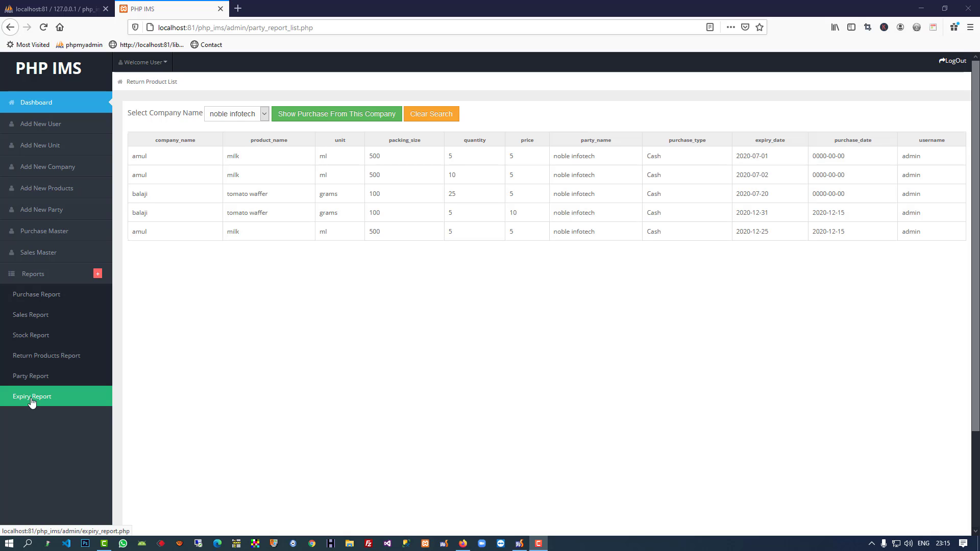
Try the not-yet-existing expiry report page in the browser and go back.
click(32, 397)
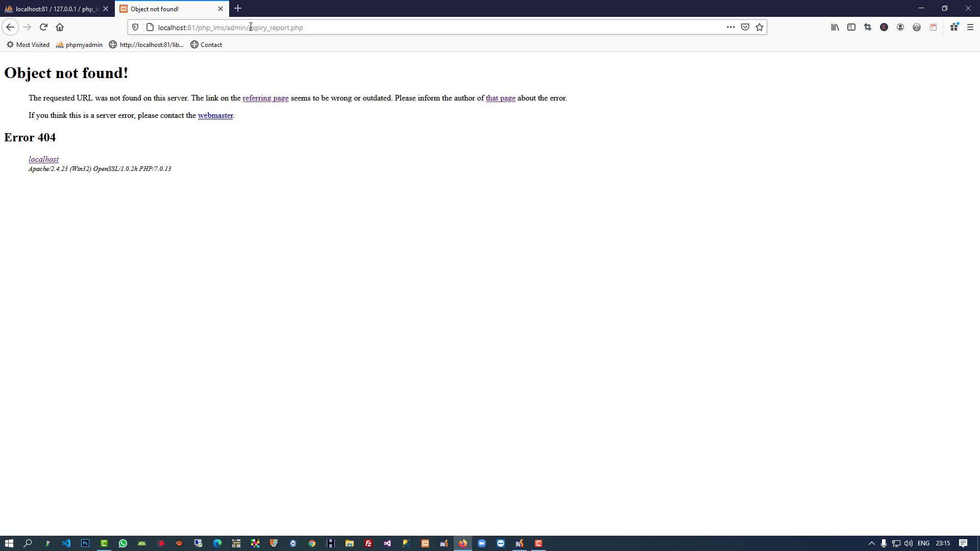
click(250, 27)
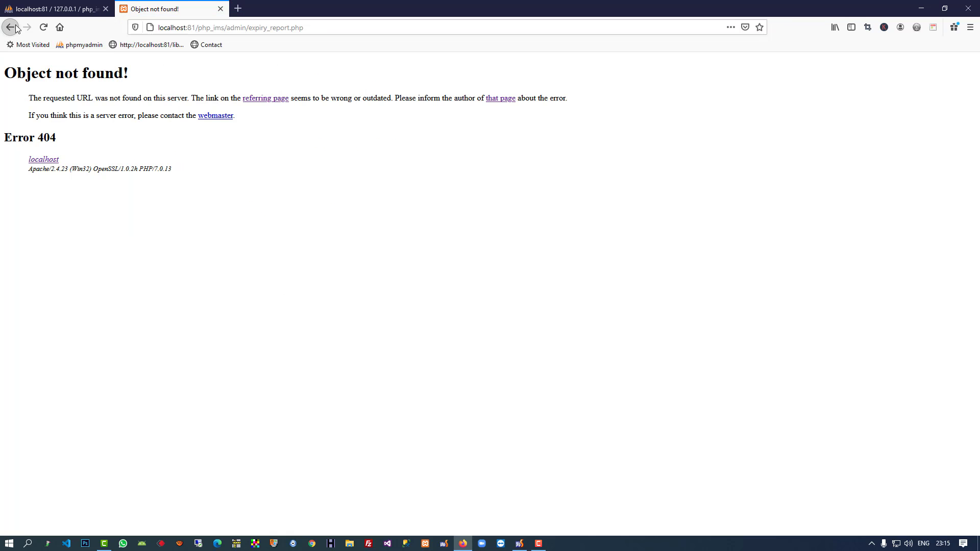
click(12, 26)
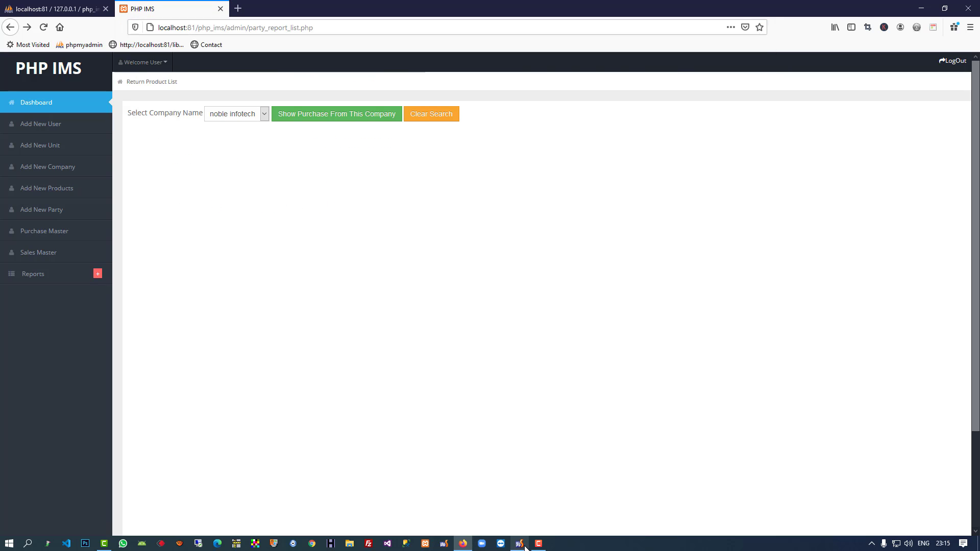
In PhpStorm, copy purchase_report.php as expiry_report.php and confirm the Copy dialog.
click(45, 231)
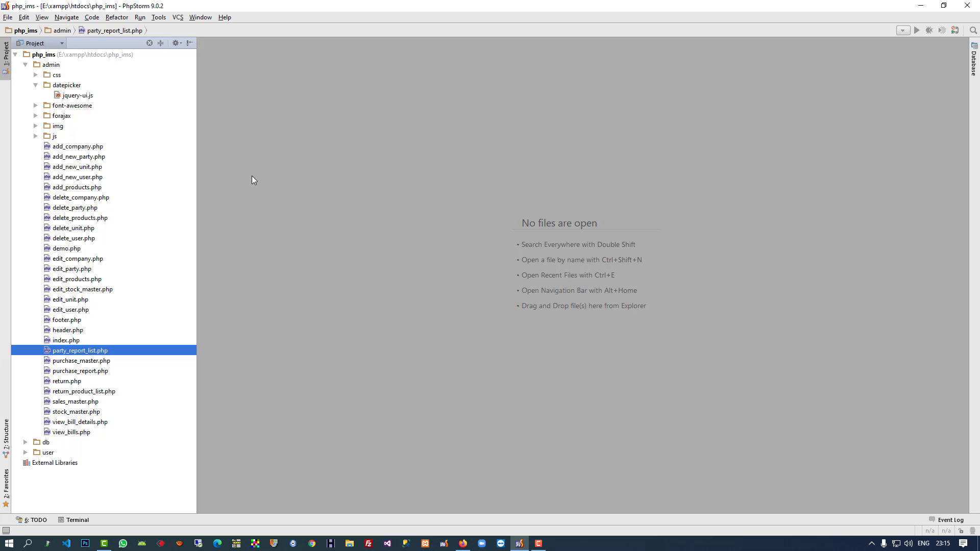
mouse_move(71, 382)
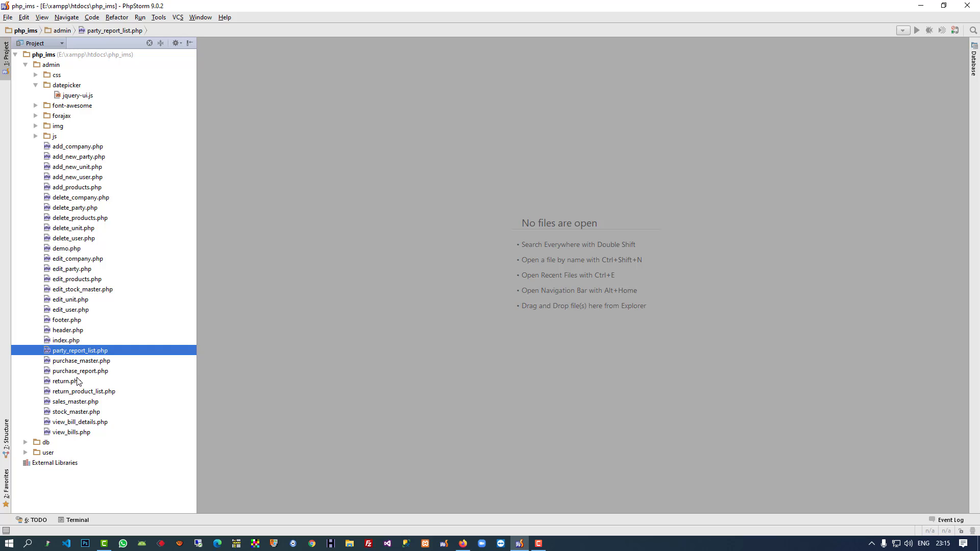
double_click(80, 371)
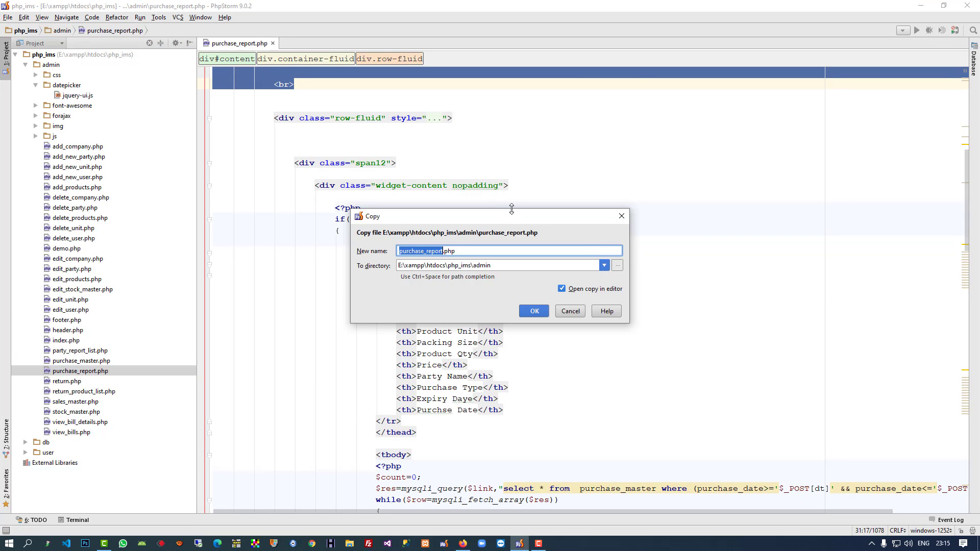
text(expiry_report.php)
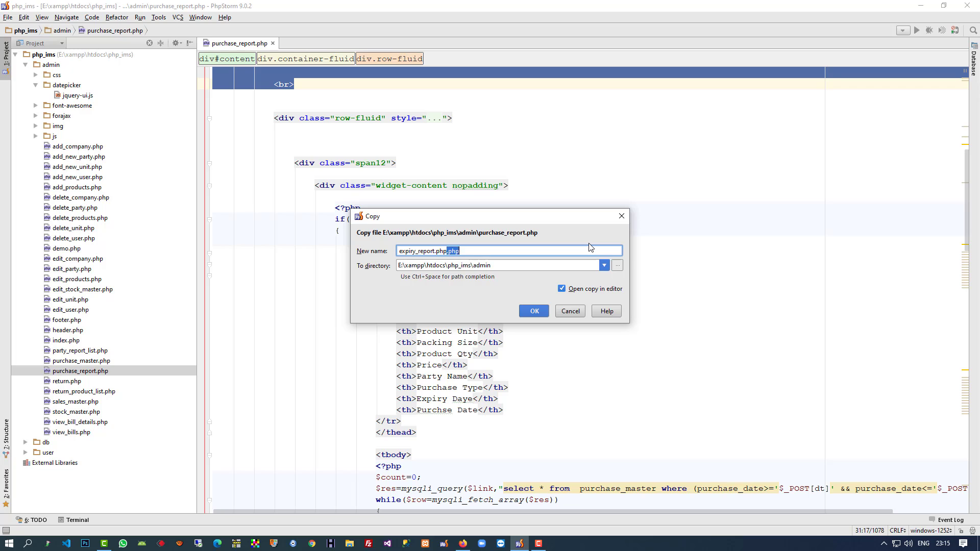
click(534, 311)
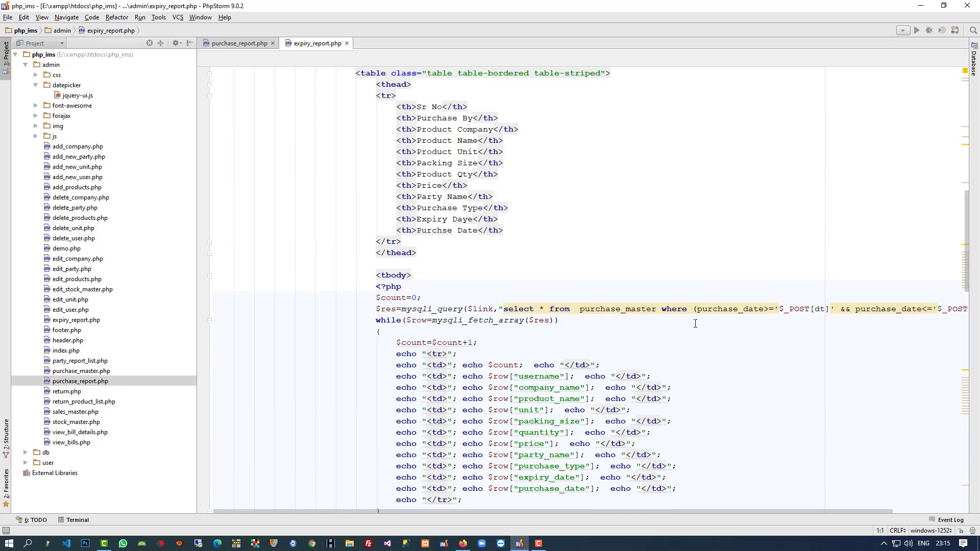
Replace both purchase_date occurrences in the query's WHERE clause with expiry_date.
double_click(730, 308)
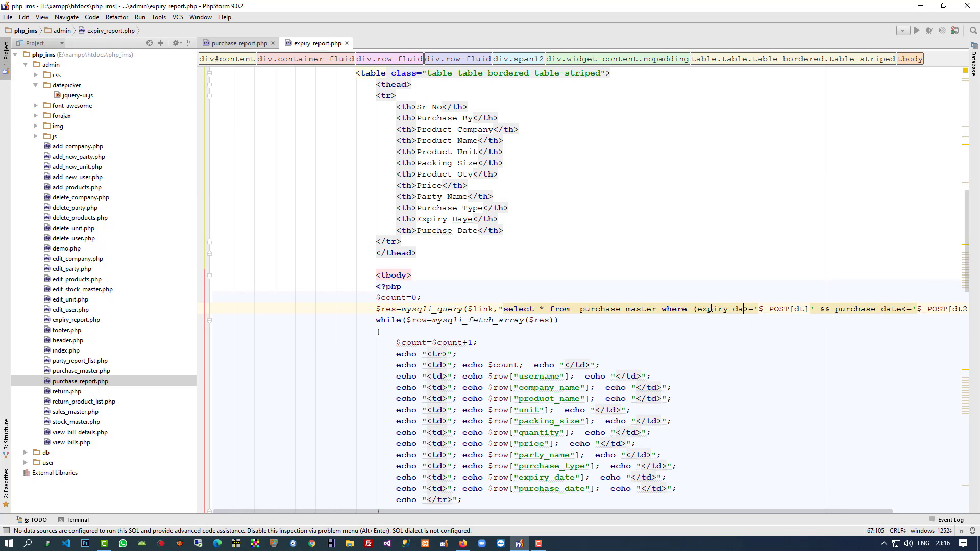
double_click(725, 309)
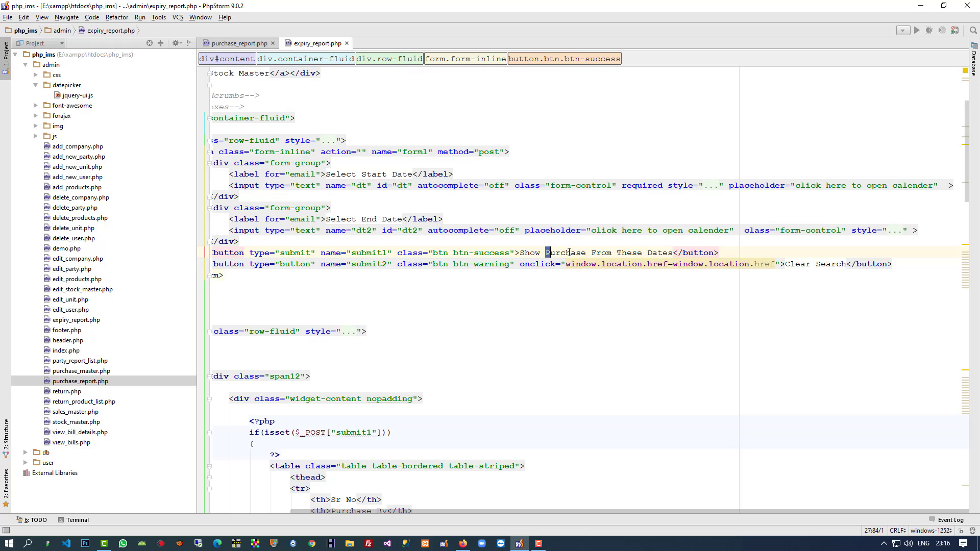
Replace 'Purchase' in the submit button text with 'Product With Expiry Dates'.
double_click(565, 253)
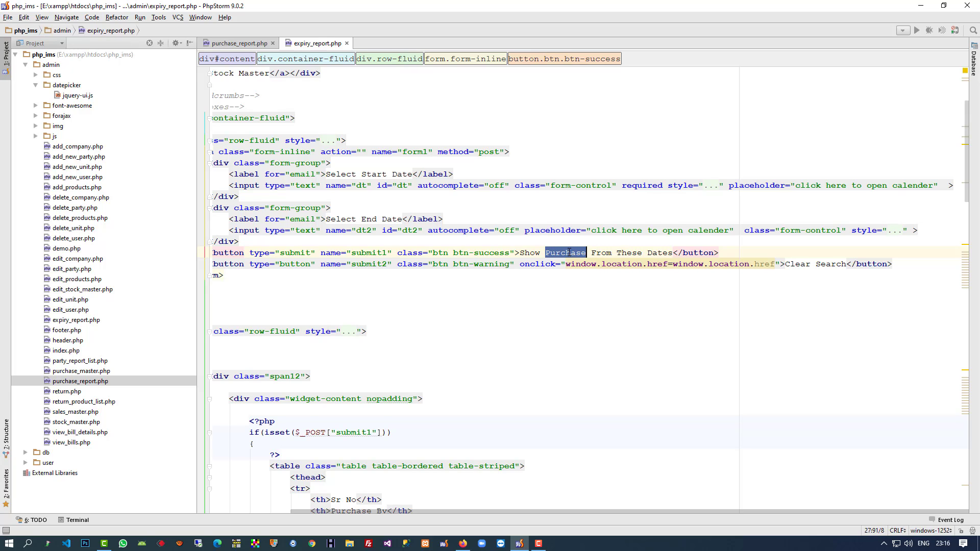
key(Delete)
text(roduct )
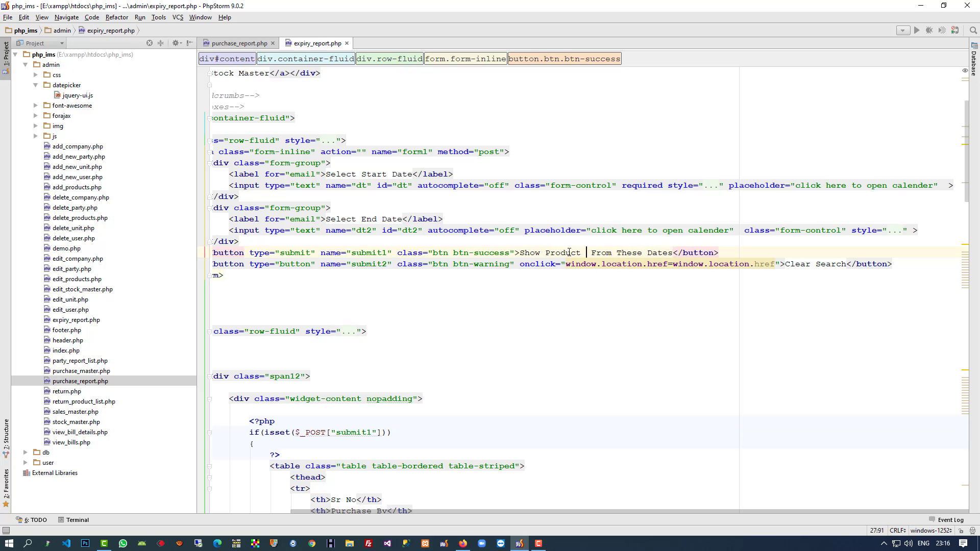
text(With)
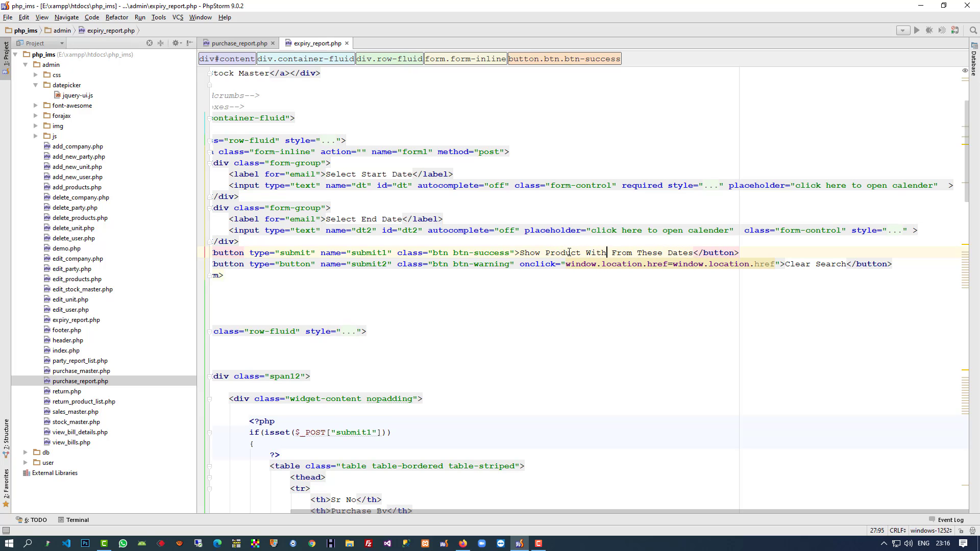
text(Exp)
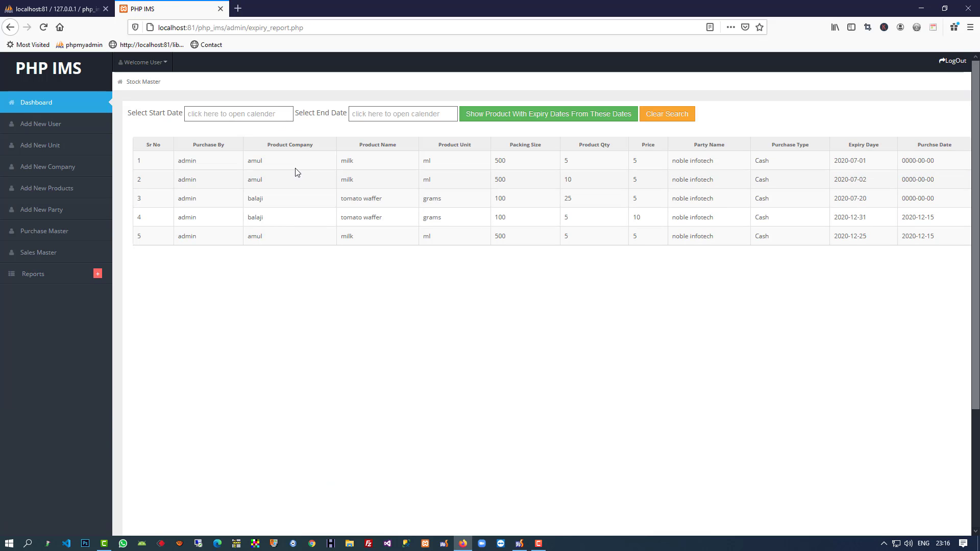
mouse_move(929, 145)
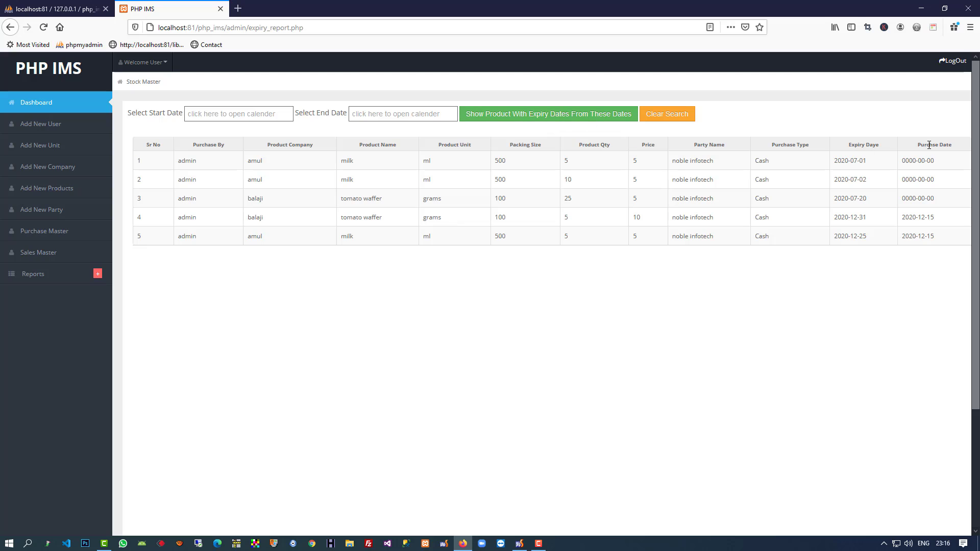
mouse_move(869, 166)
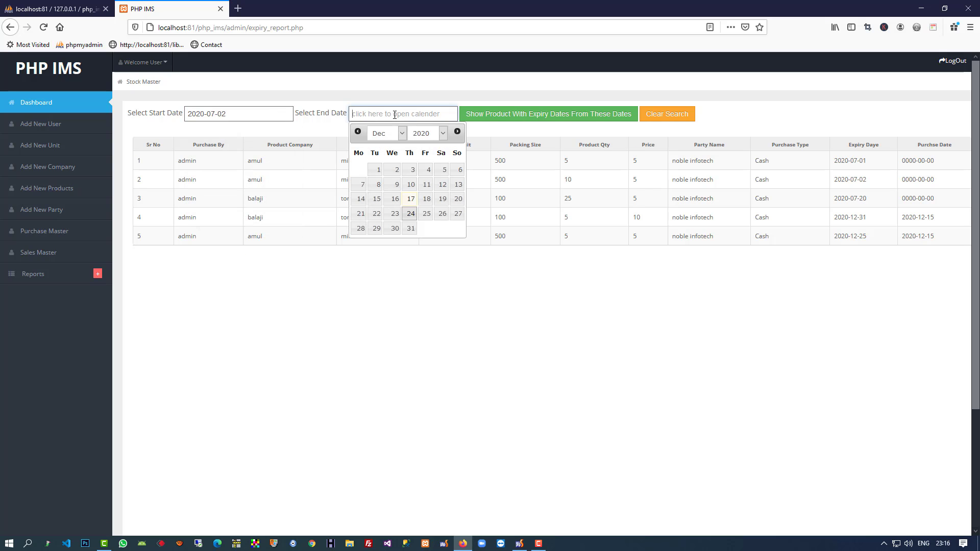
Set the end date to 2020-07-20 and run the expiry date range search.
click(386, 133)
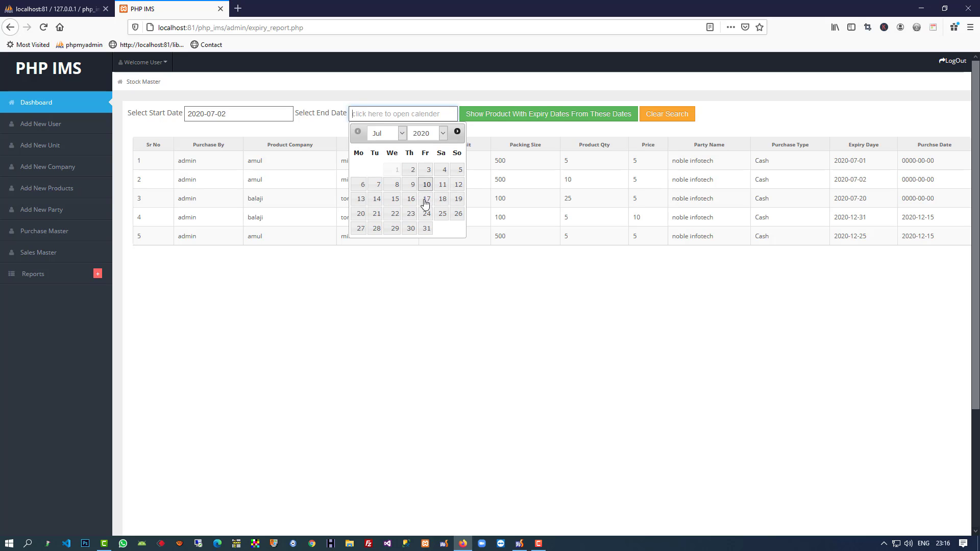
click(425, 198)
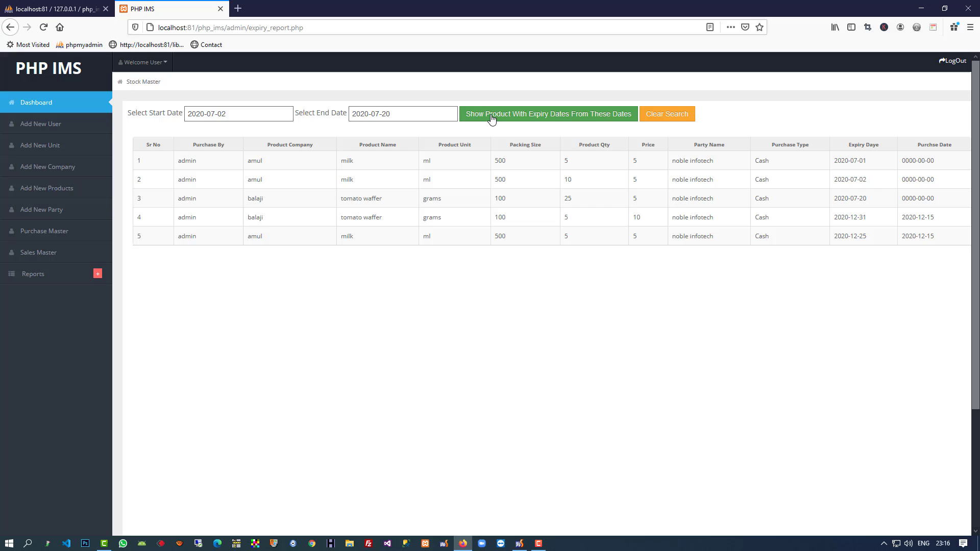
click(548, 114)
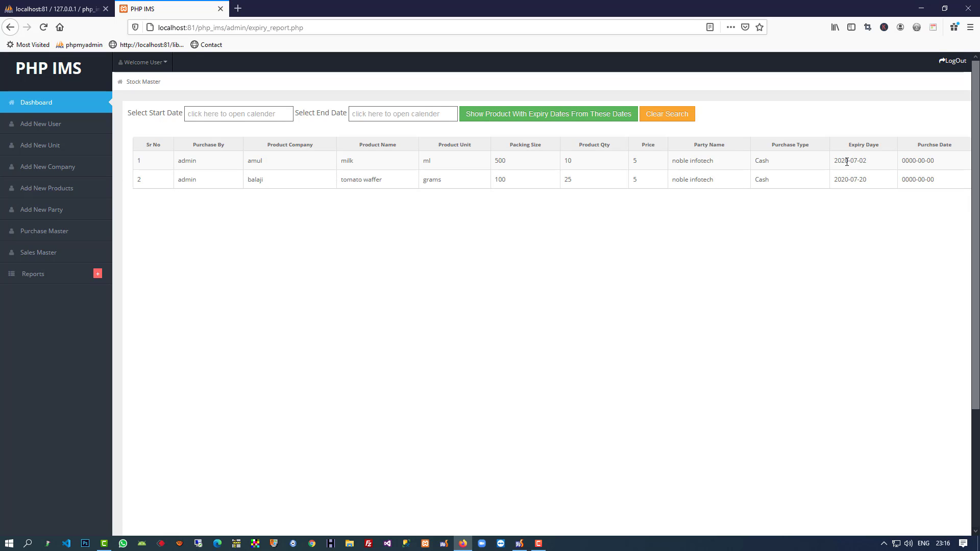
mouse_move(321, 236)
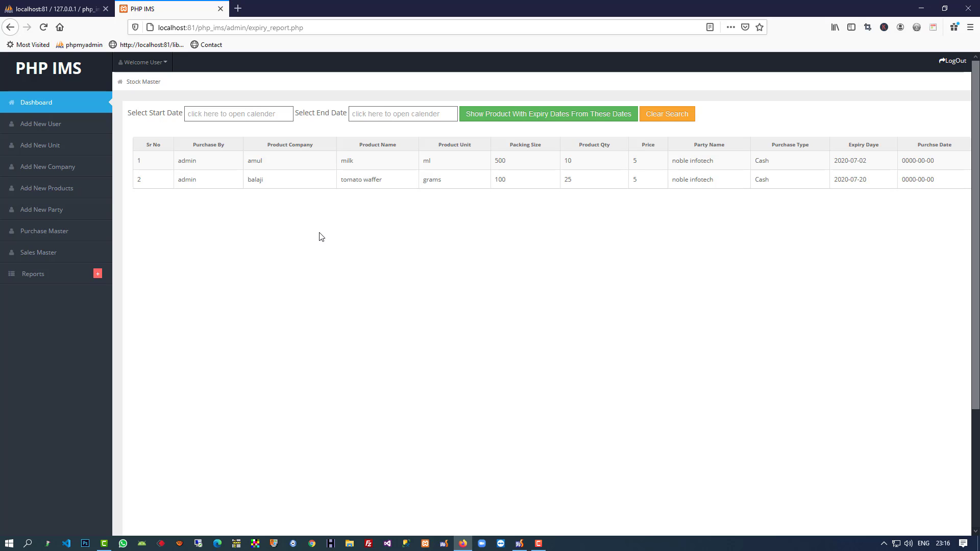
mouse_move(31, 109)
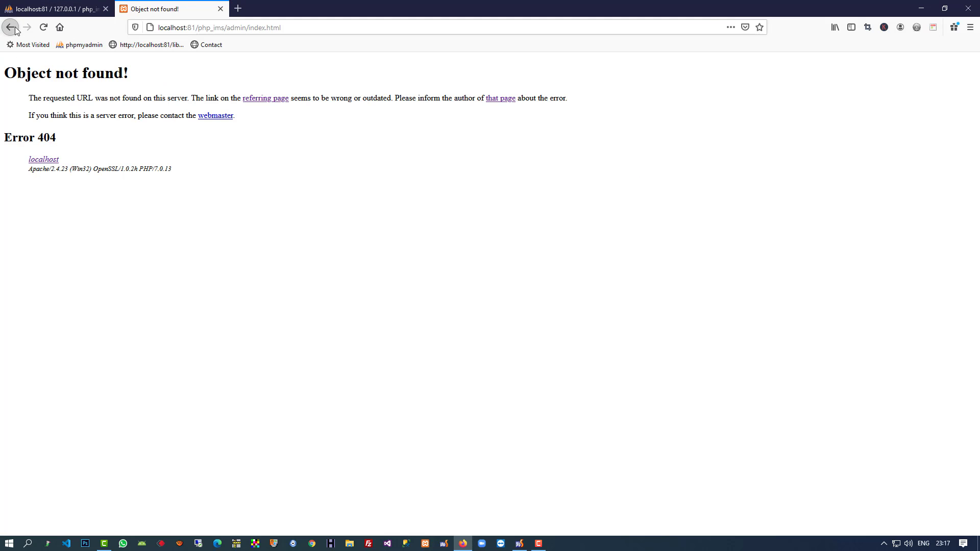
Go back from the 404 page to the expiry report with its two filtered rows.
click(21, 27)
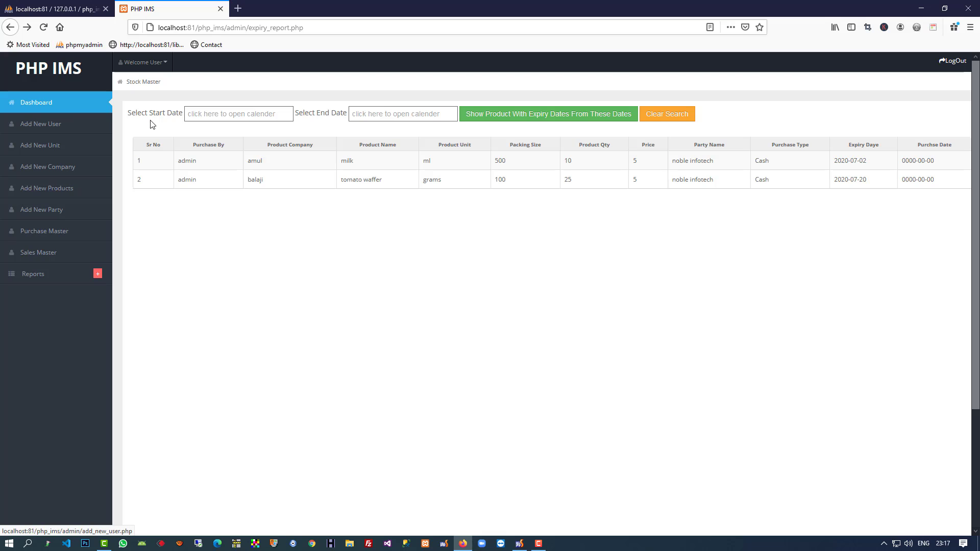
mouse_move(202, 135)
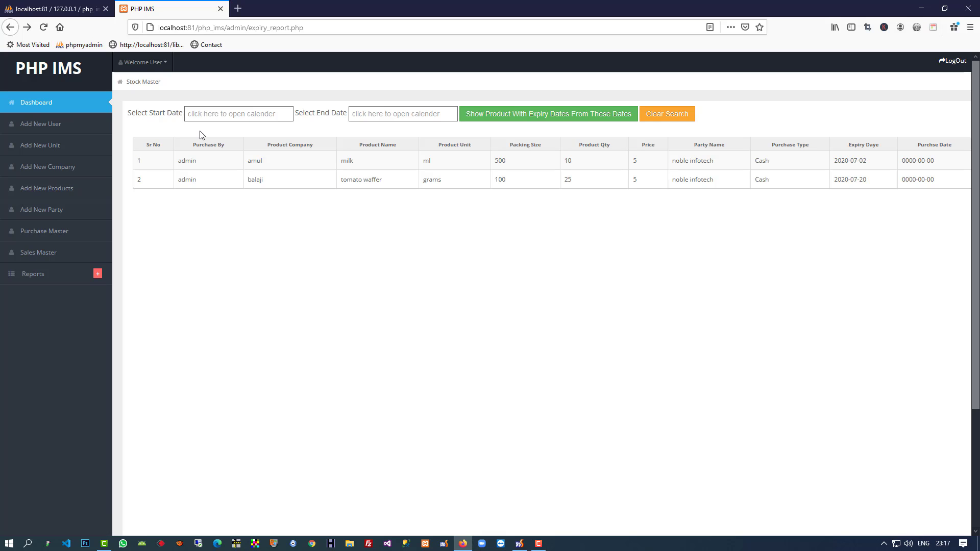